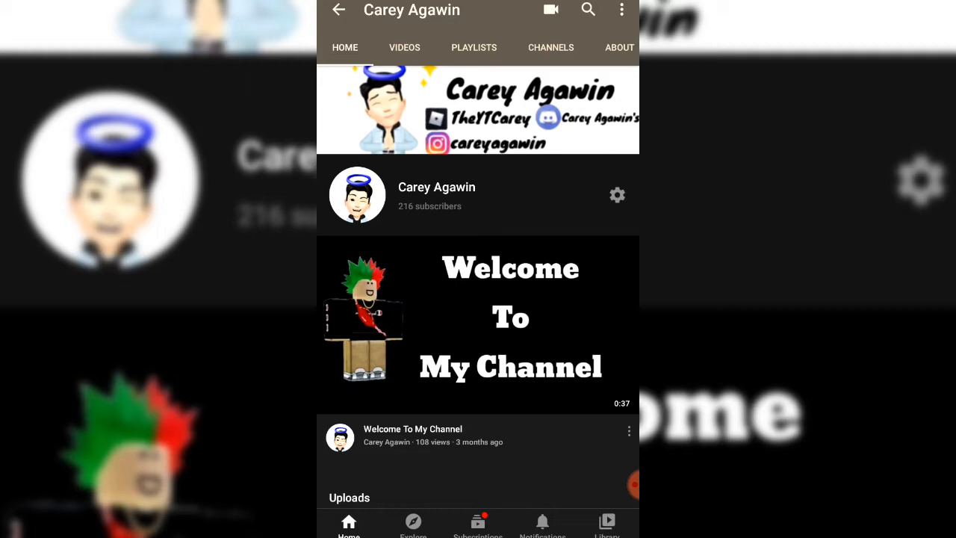
left_click(394, 47)
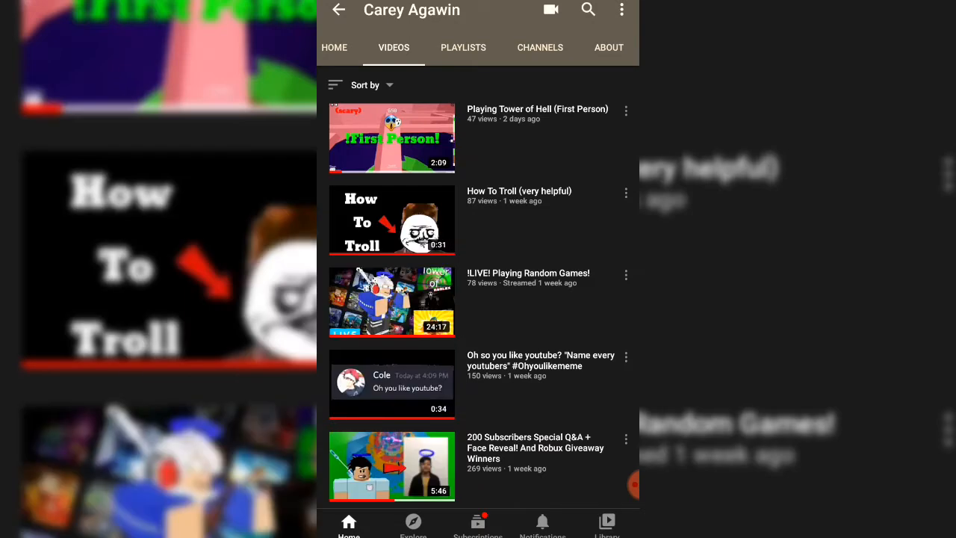
Step: Scroll the uploads list down to the two-month-old 100 SUBSCRIBERS SPECIAL videos
scroll("down", 3)
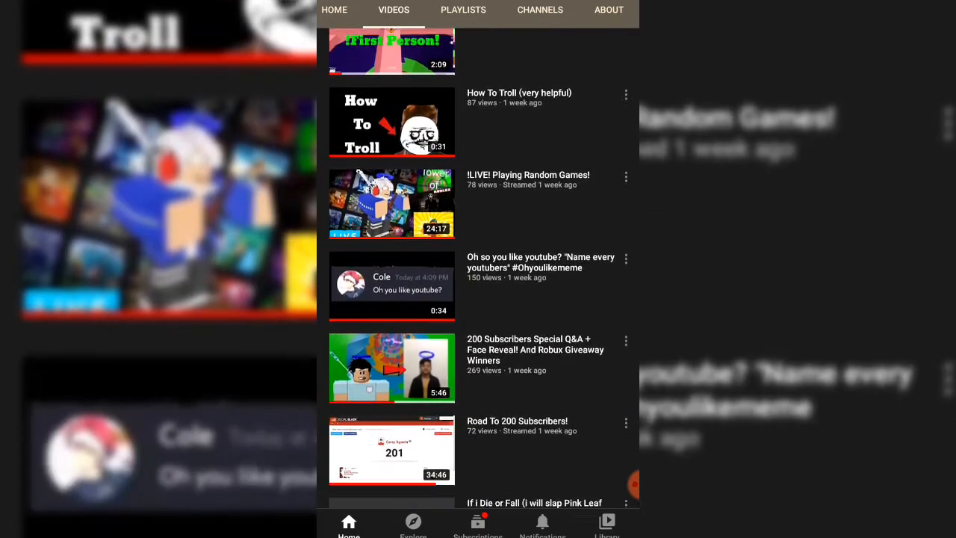
scroll("down", 3)
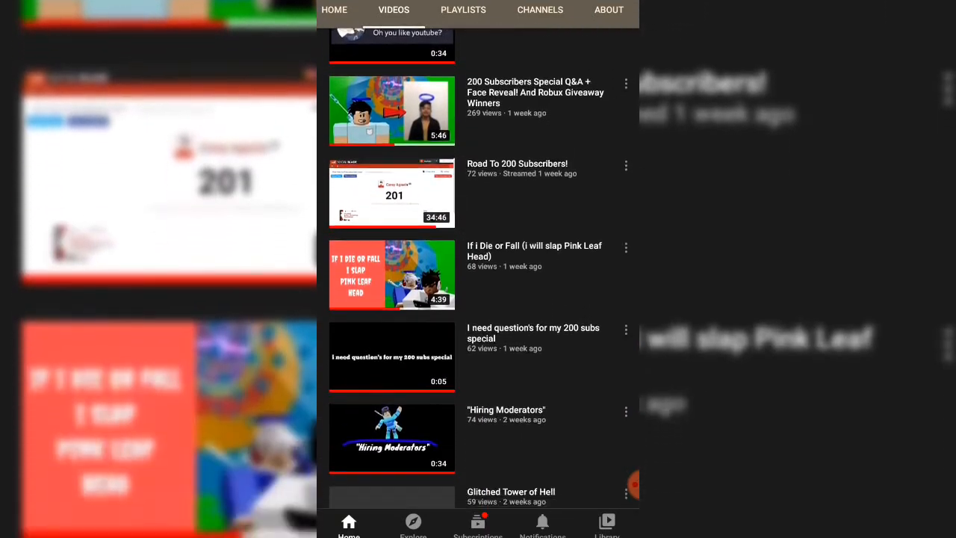
scroll("down", 3)
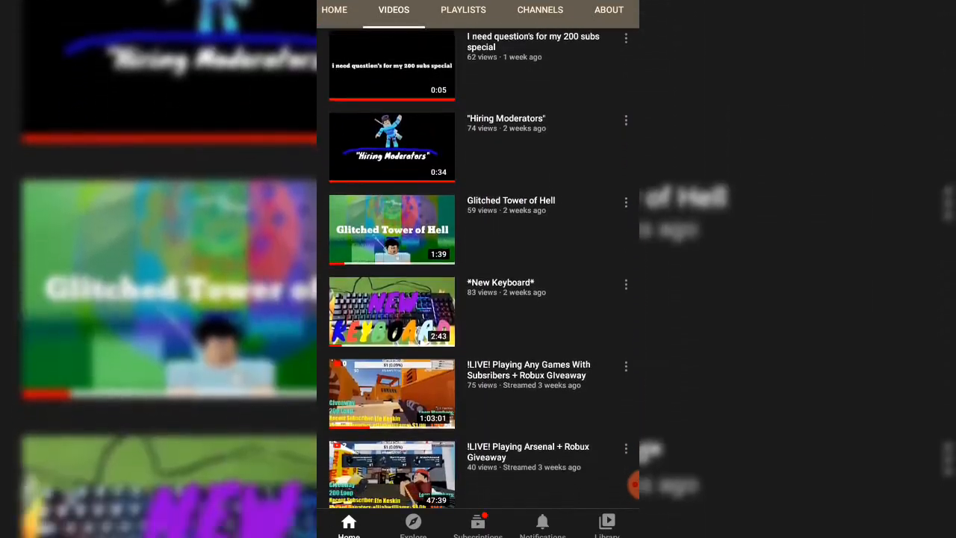
scroll("down", 3)
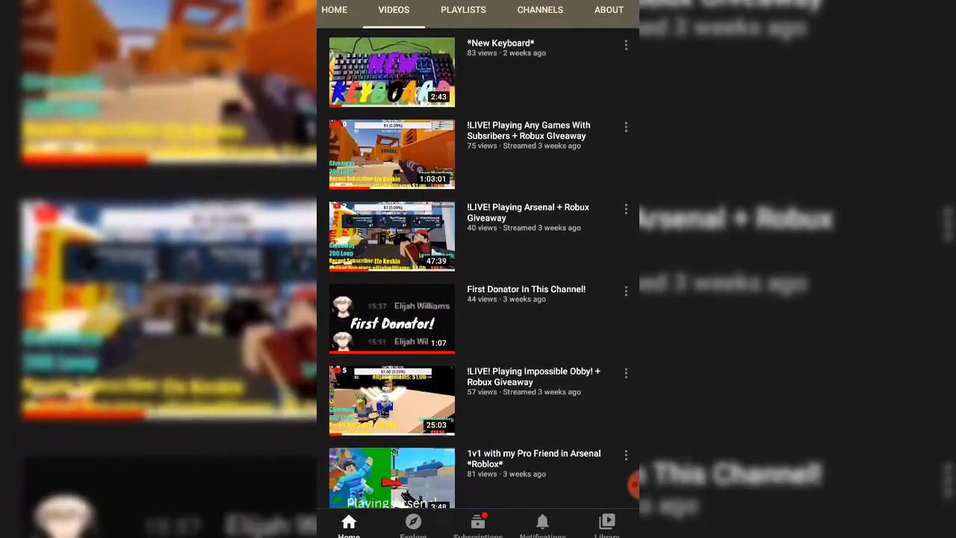
scroll("down", 3)
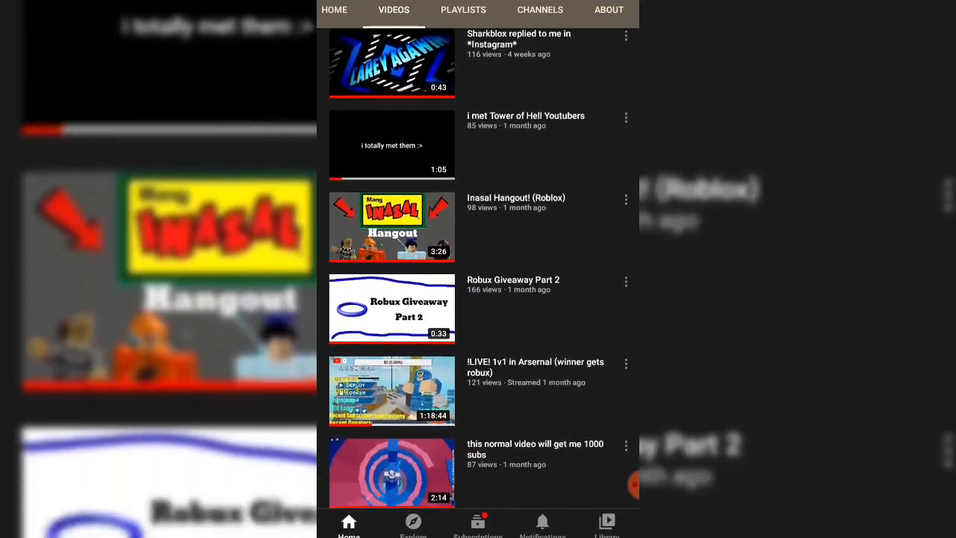
scroll("down", 3)
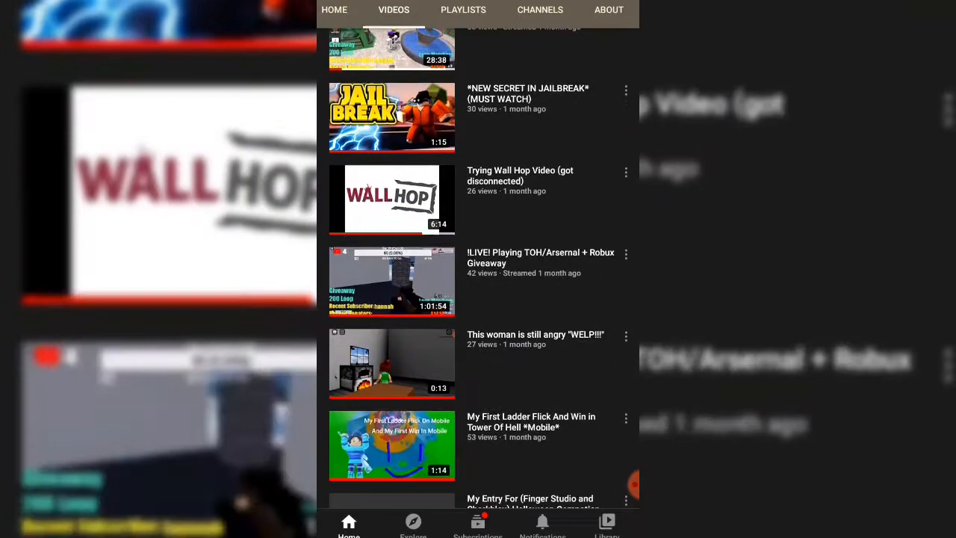
scroll("down", 3)
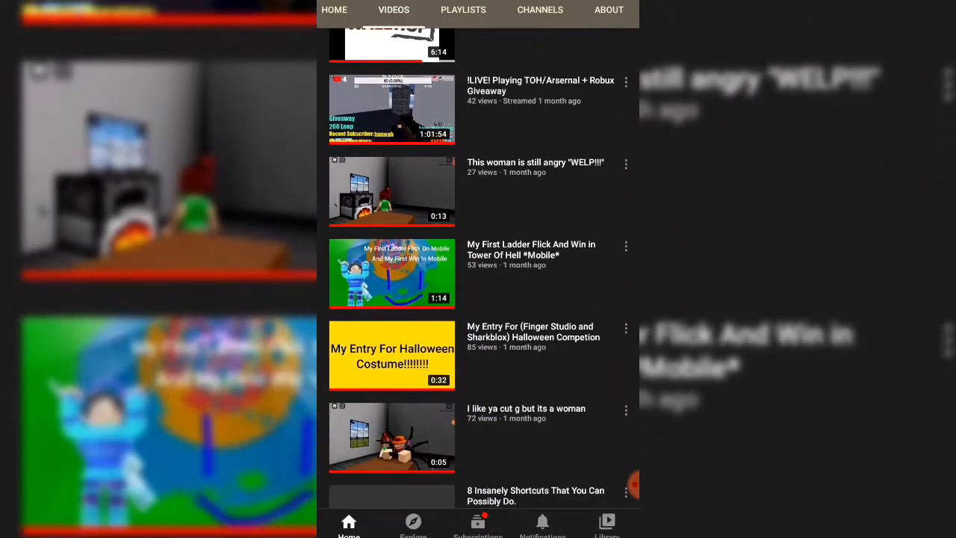
scroll("down", 3)
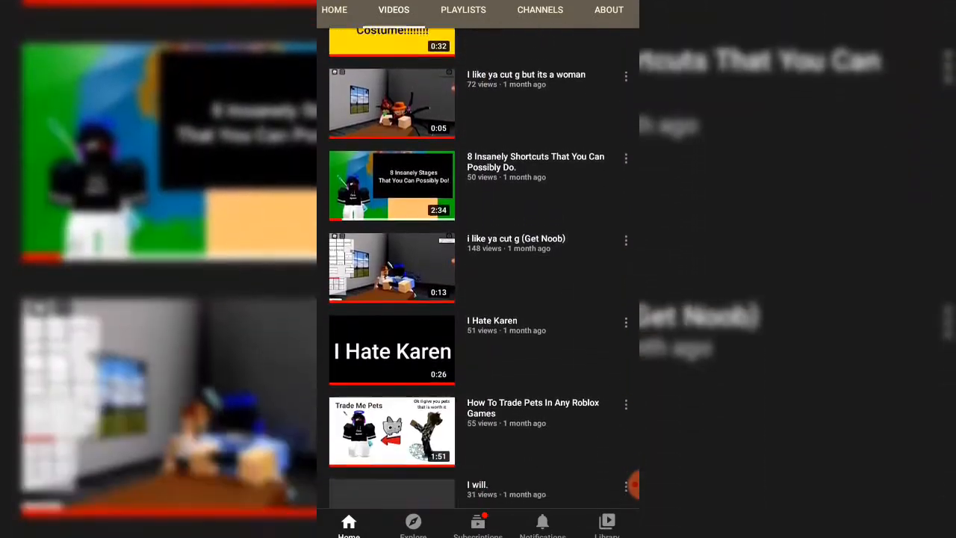
scroll("down", 3)
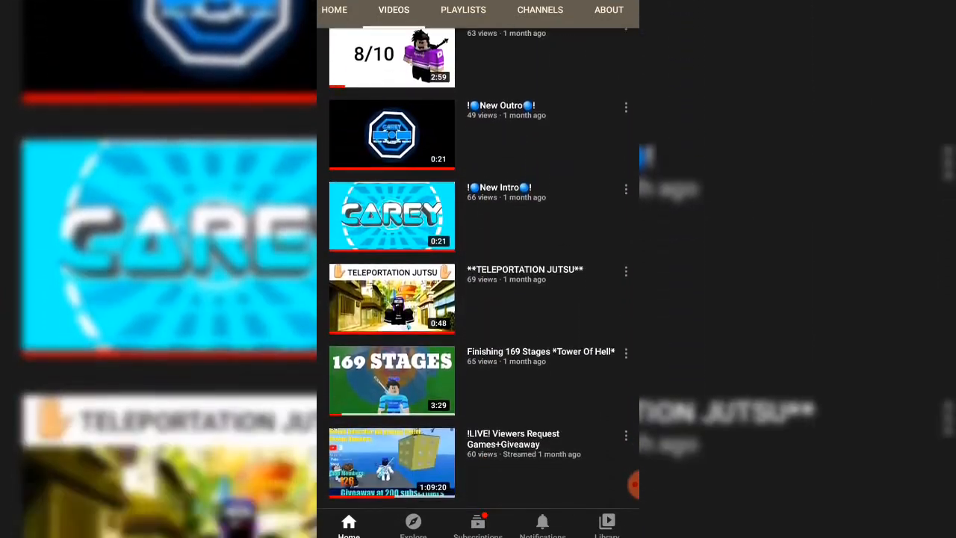
scroll("down", 3)
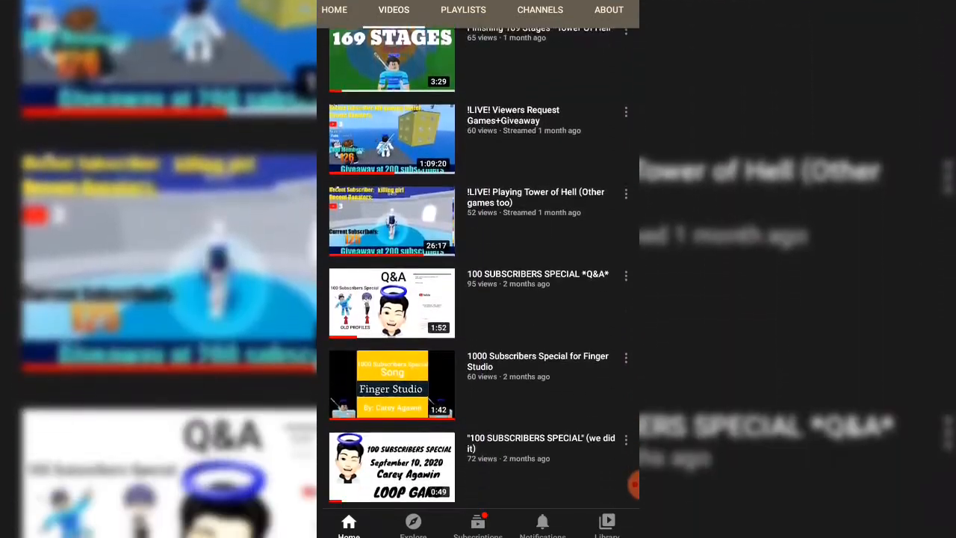
Step: Scroll further back to year-old uploads, then switch to the channel's ABOUT tab
scroll("down", 3)
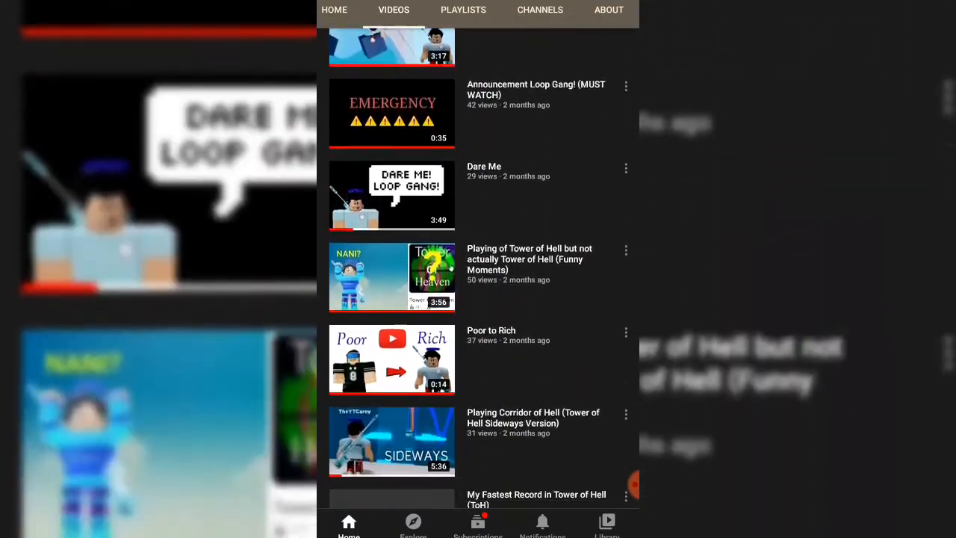
scroll("down", 3)
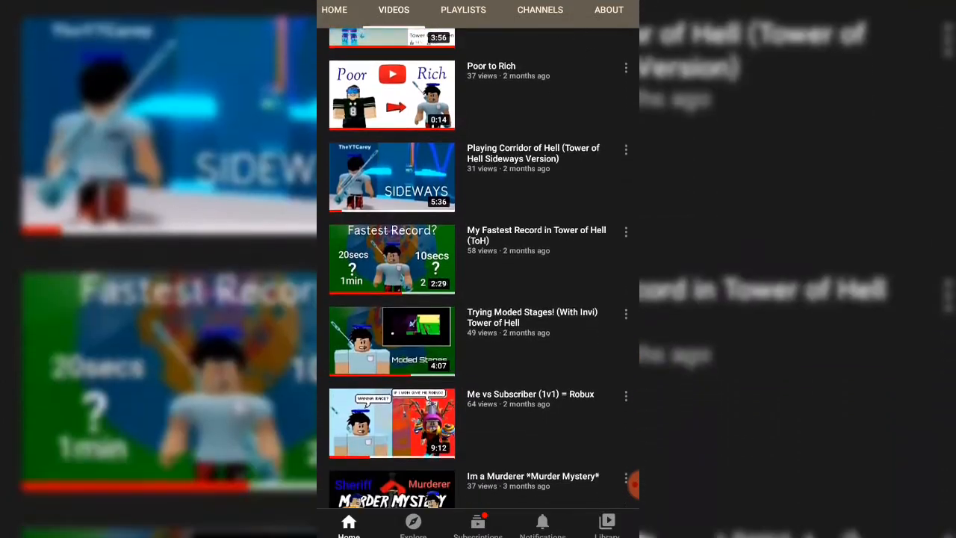
scroll("down", 3)
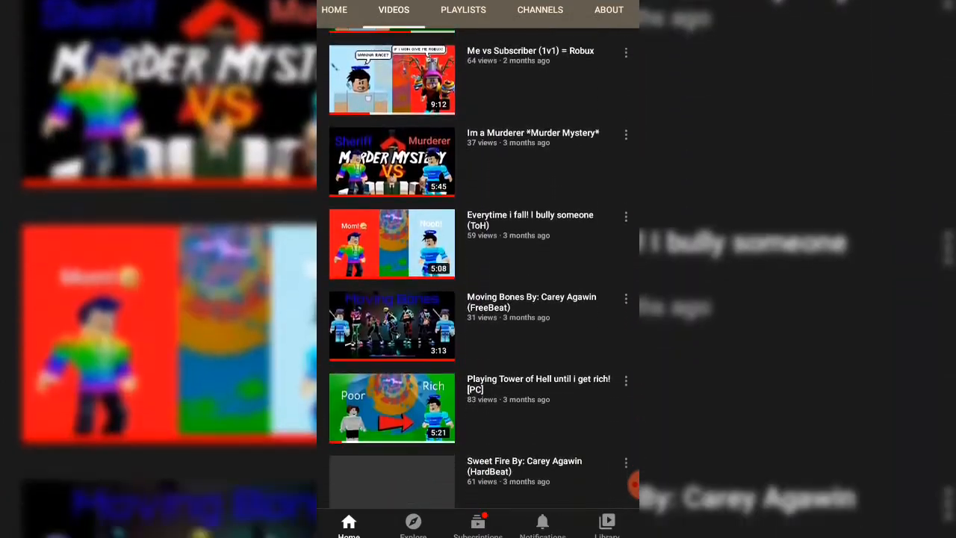
scroll("down", 3)
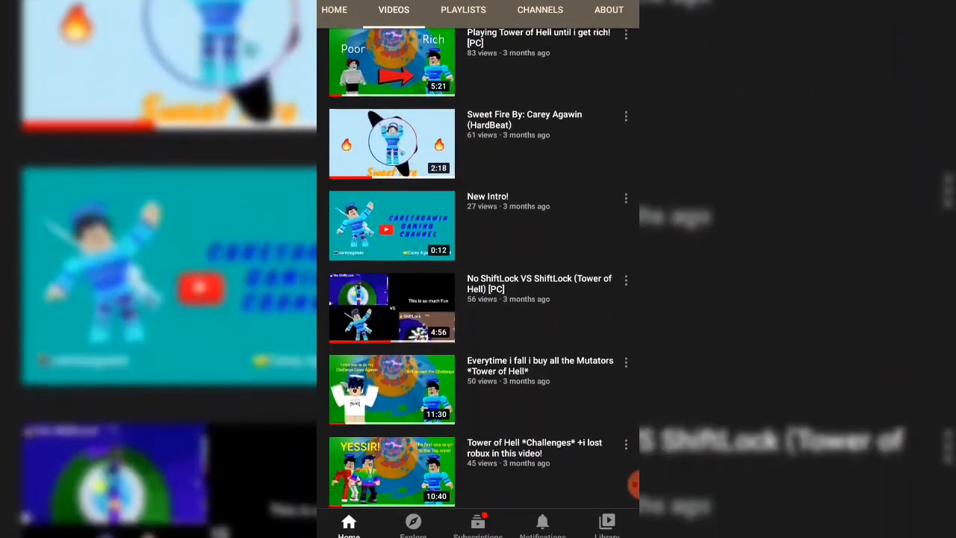
scroll("down", 3)
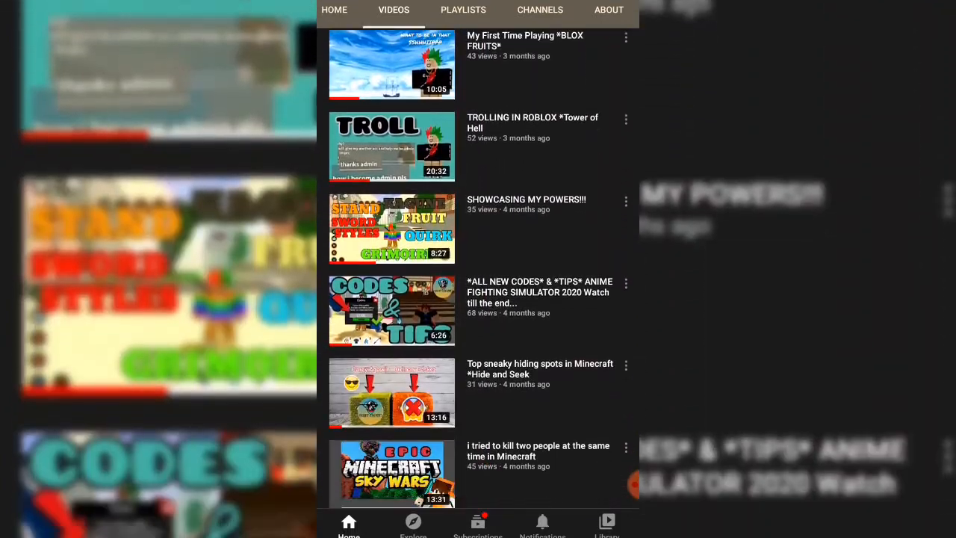
scroll("down", 3)
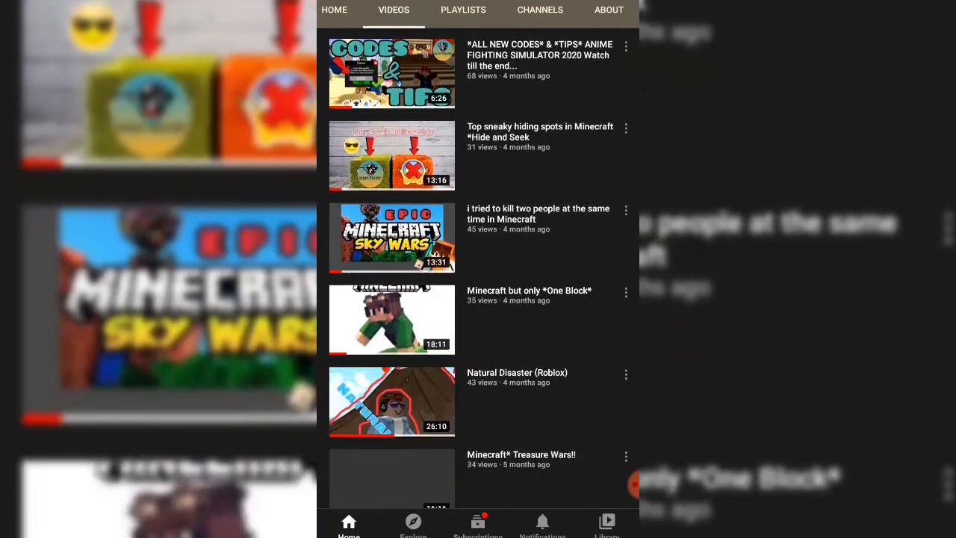
scroll("down", 3)
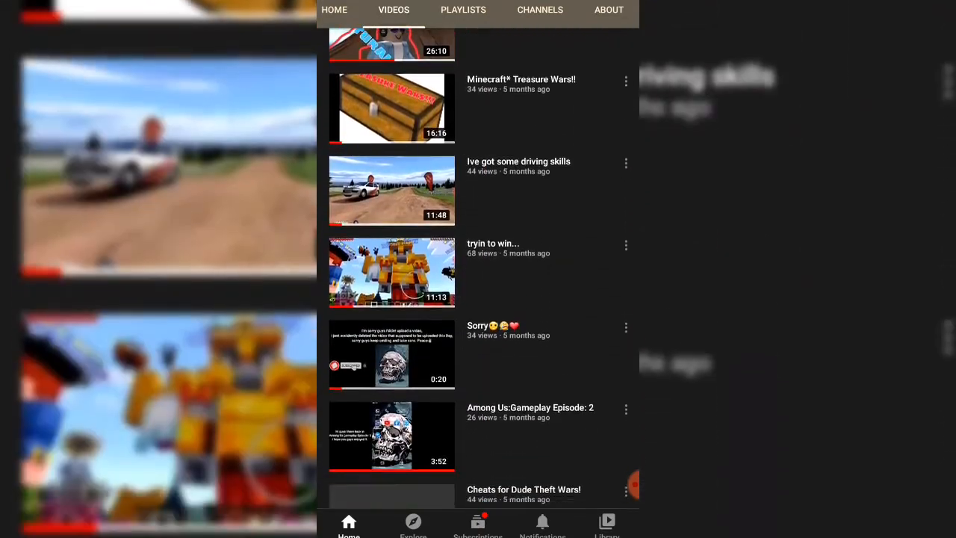
scroll("down", 3)
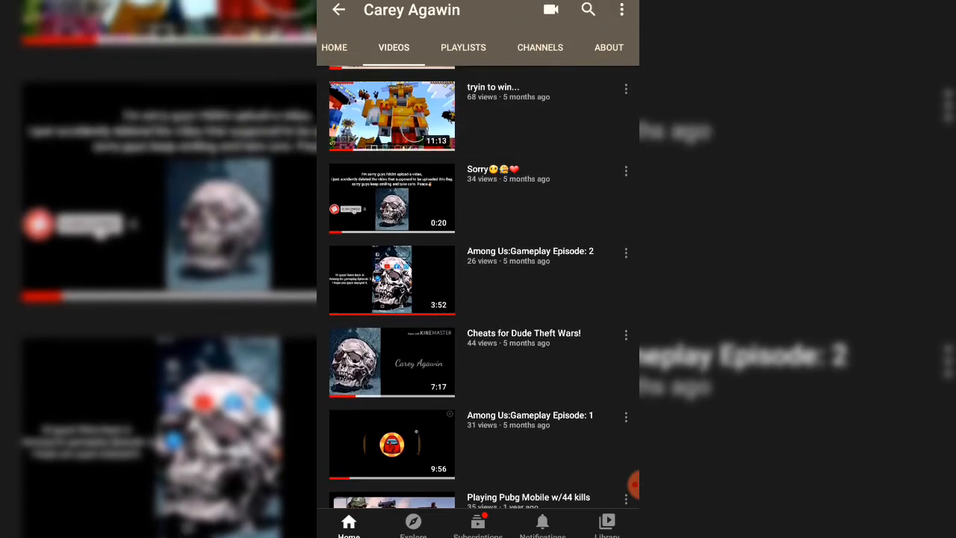
left_click(609, 47)
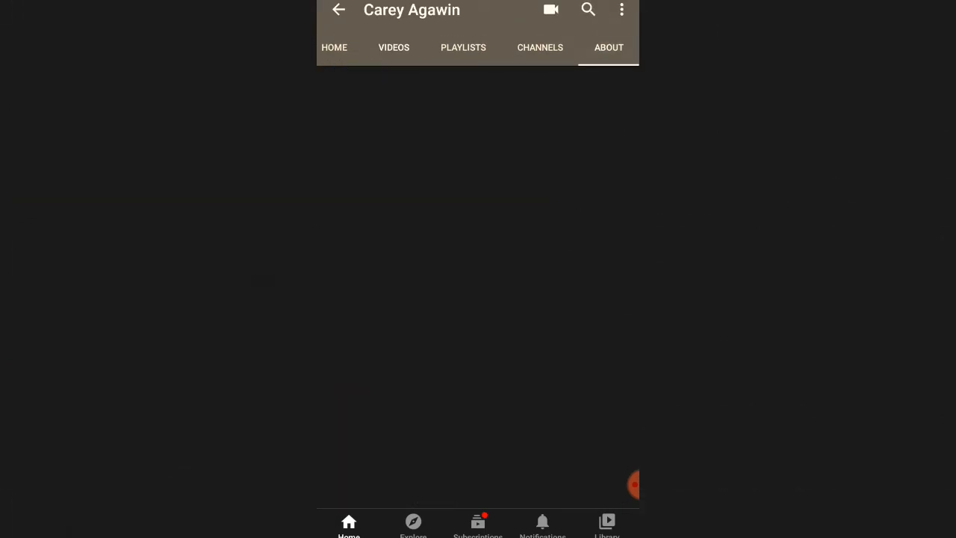
Step: View the About description and join date, then return to the HOME tab
left_click(609, 47)
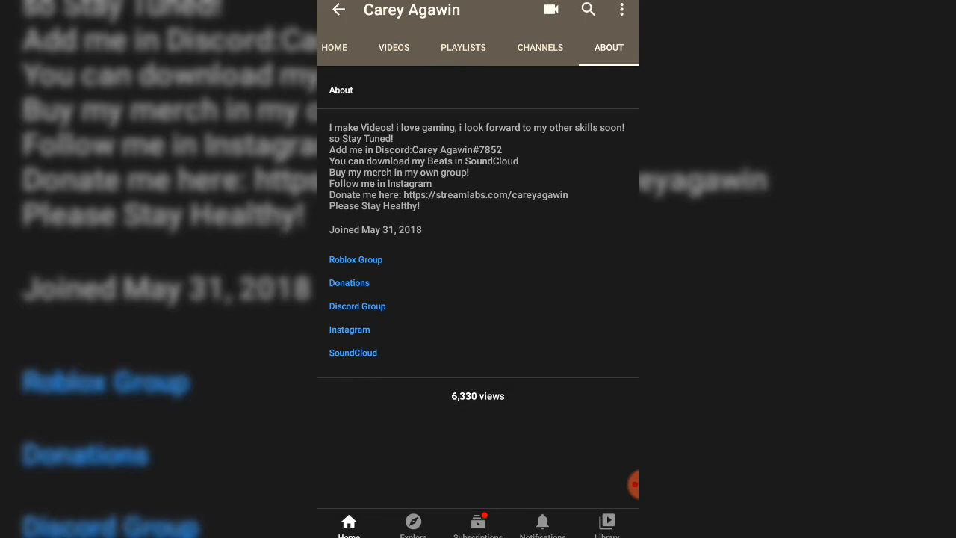
left_click(346, 47)
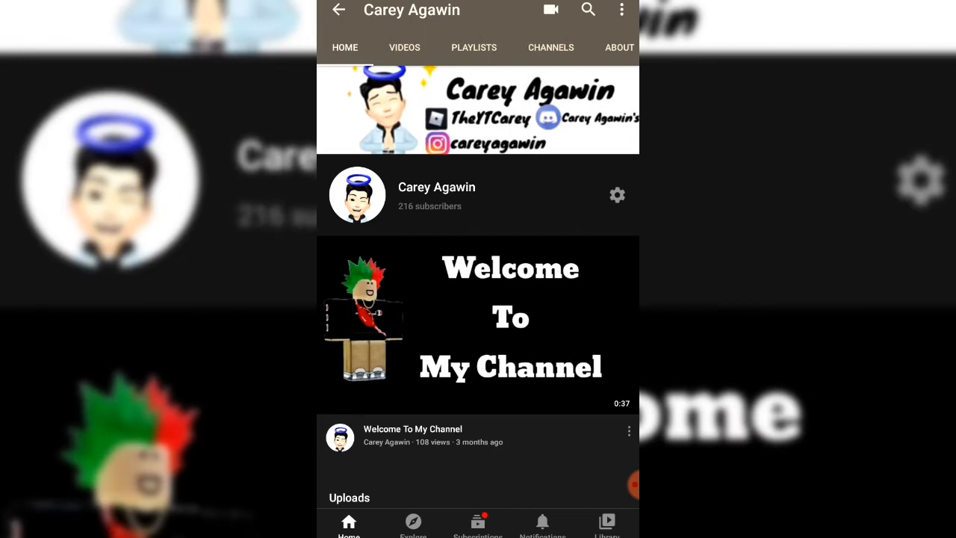